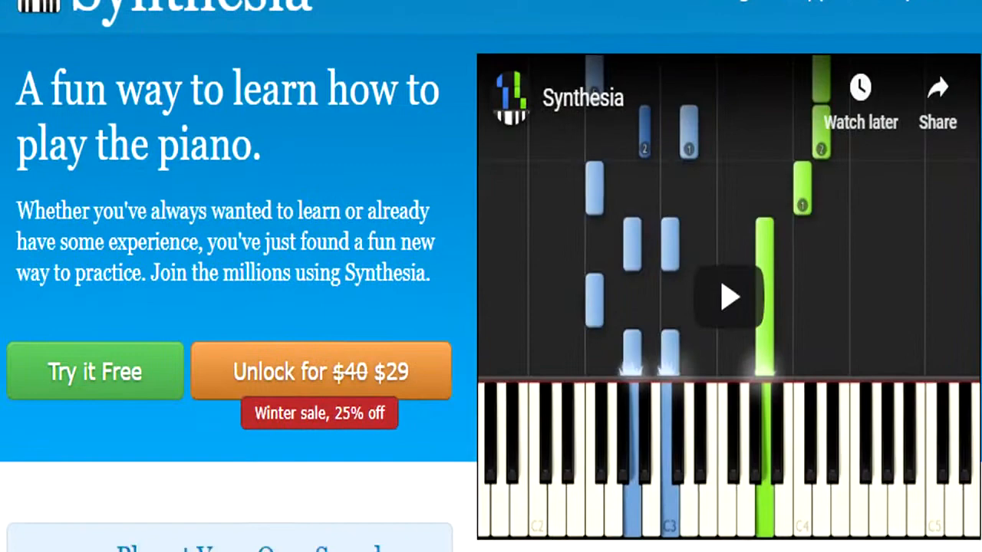
From Settings > Music Devices, show the Microsoft GS Wavetable Synth output options.
{"action": "scroll", "scroll_direction": "down", "scroll_amount": 3}
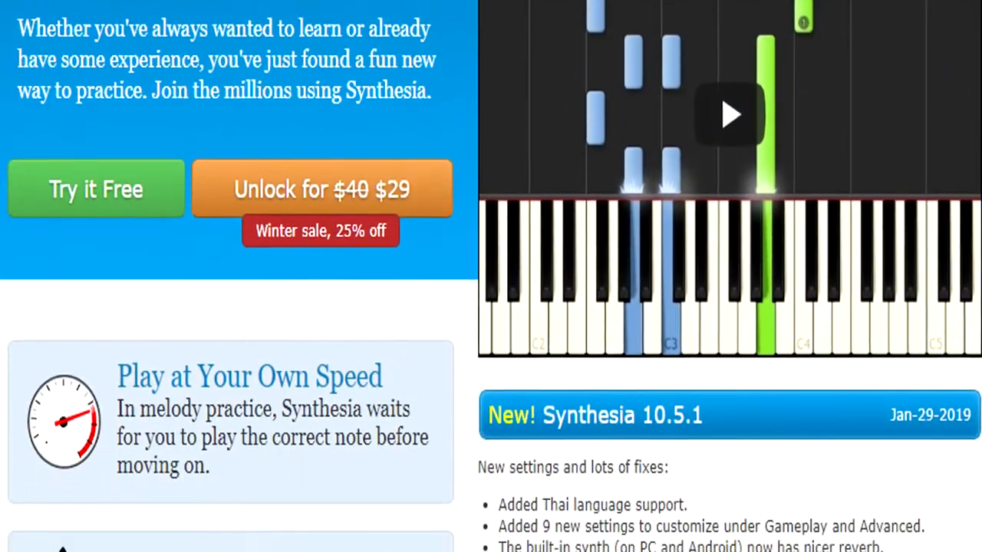
{"action": "scroll", "scroll_direction": "down", "scroll_amount": 3}
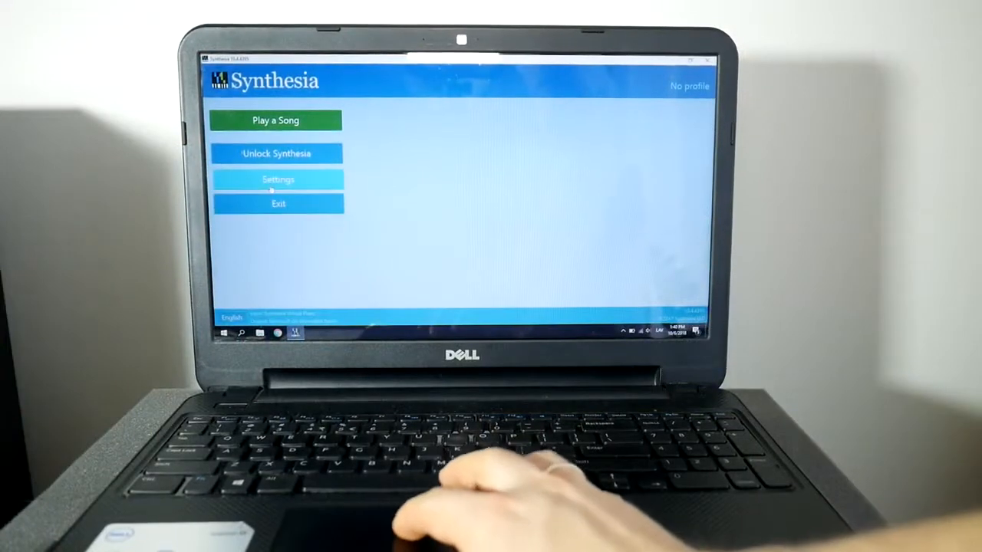
{"action": "left_click", "coordinate": [278, 178]}
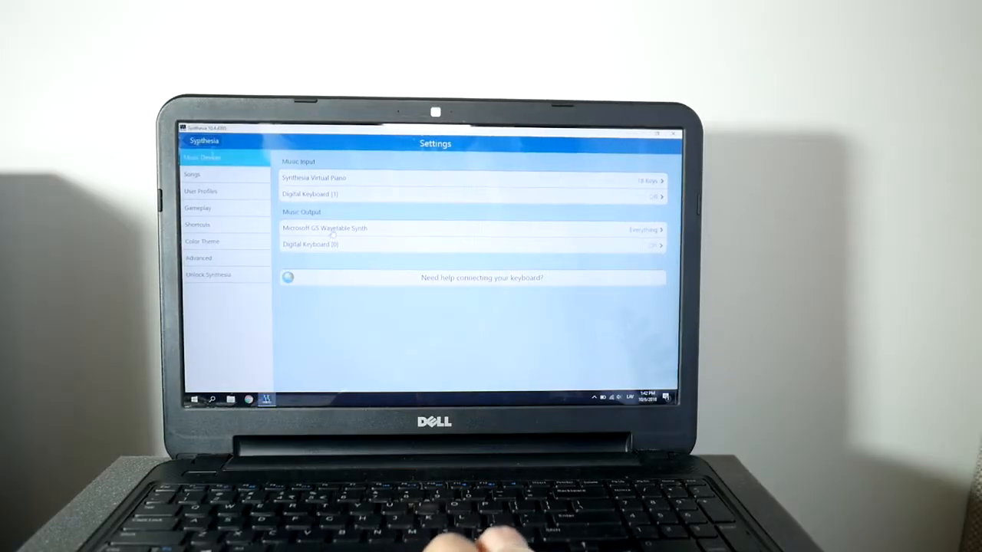
{"action": "left_click", "coordinate": [468, 229]}
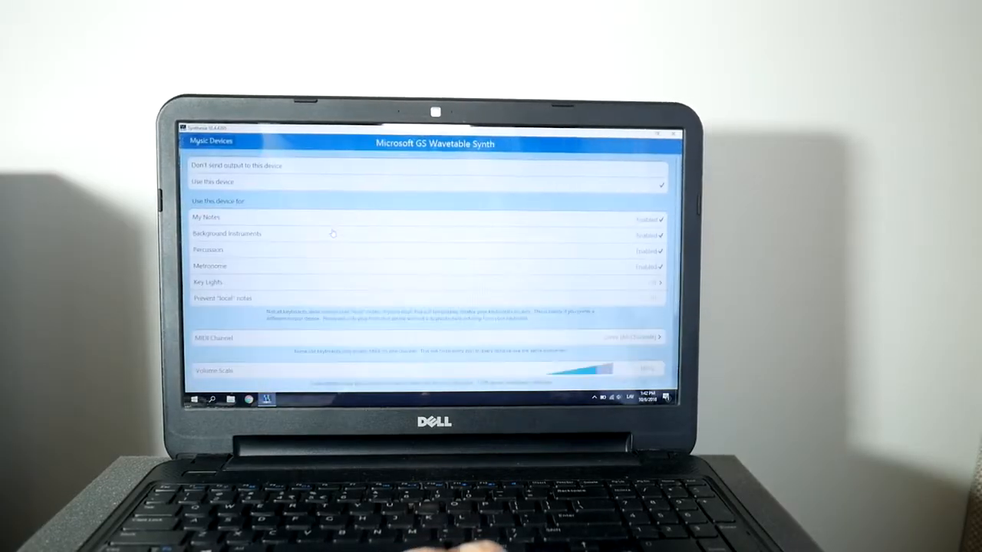